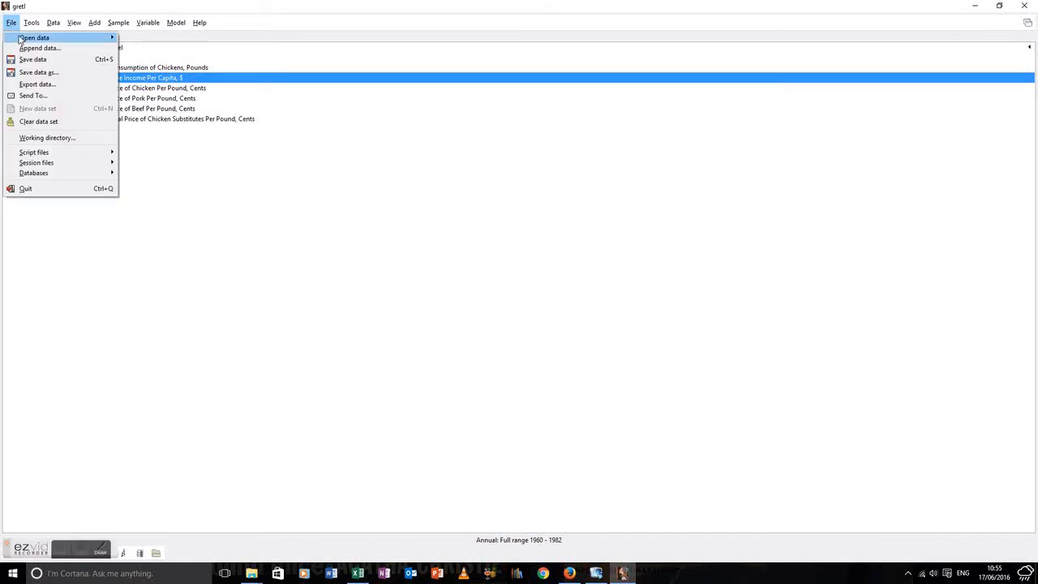
# Bring up the View menu's graphing choices for the loaded chicken.gdt variables
pyautogui.click(35, 39)
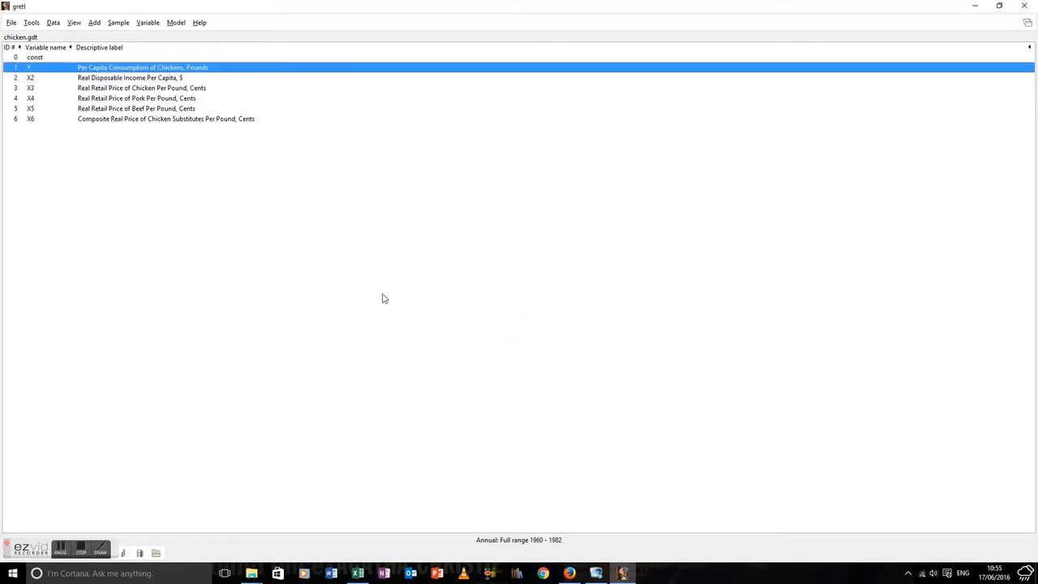
pyautogui.moveTo(71, 28)
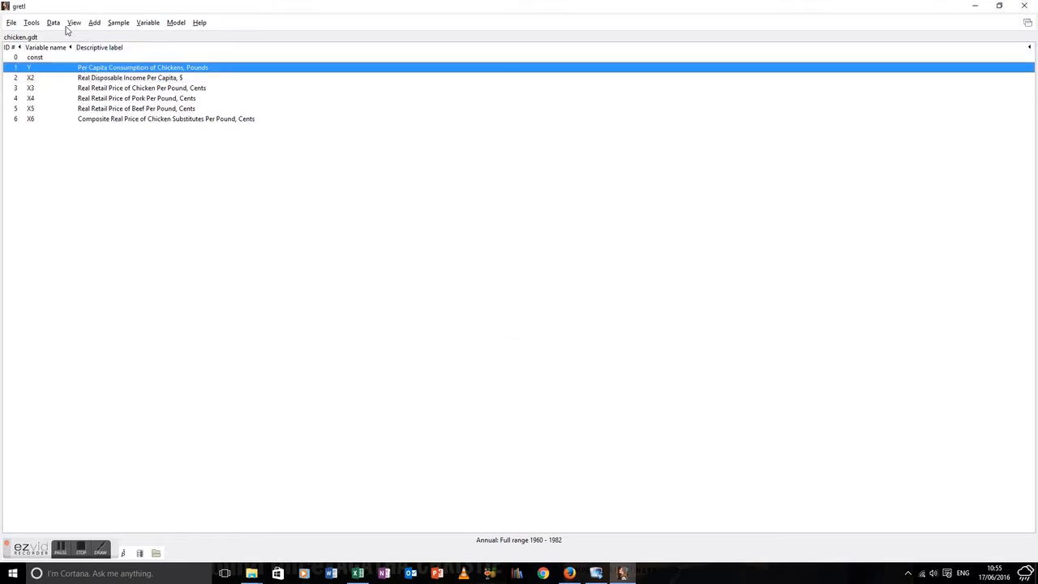
pyautogui.click(76, 23)
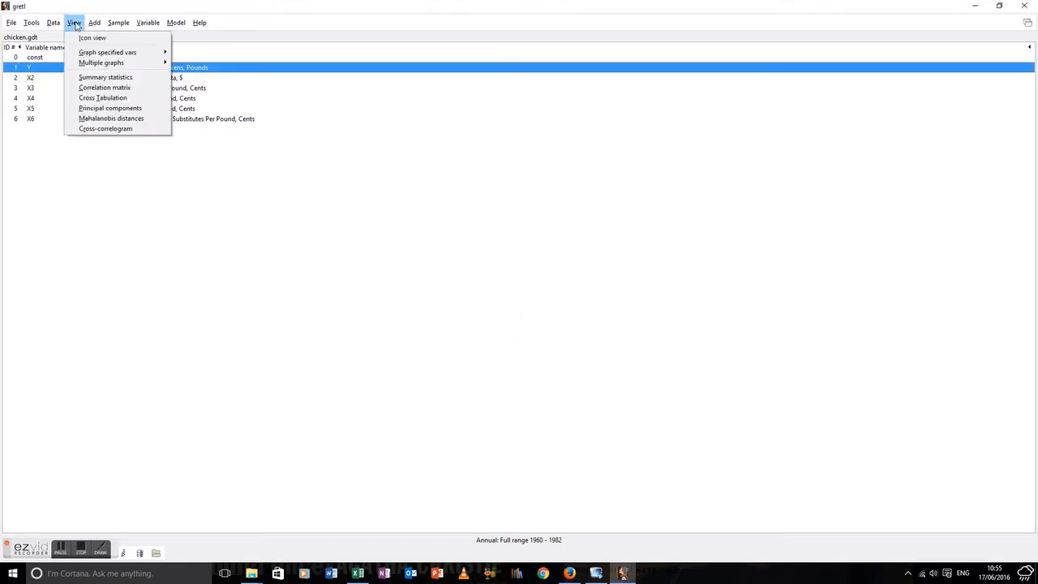
pyautogui.moveTo(105, 51)
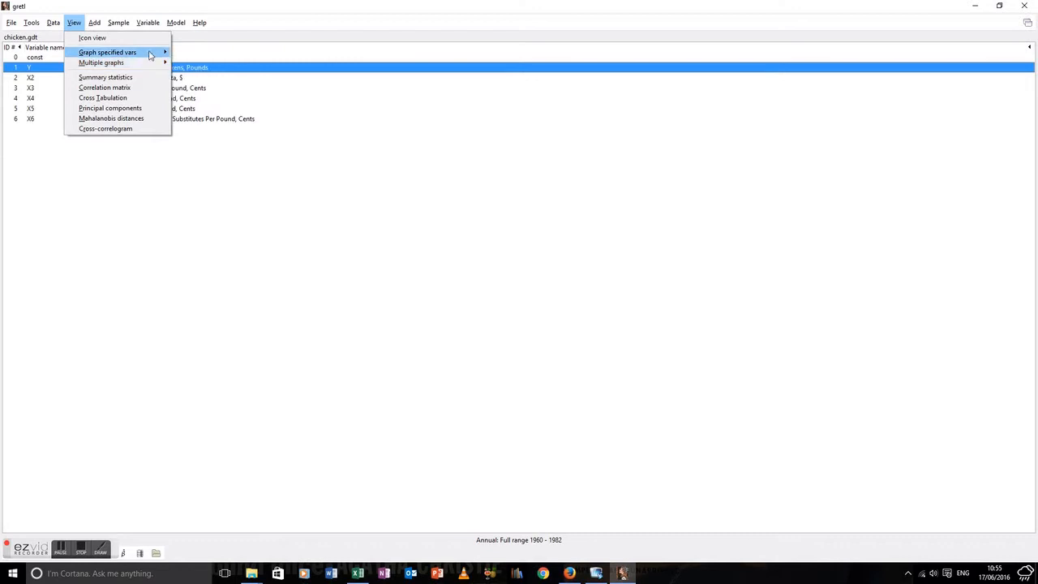
# Draw a time series plot of Y (per capita chicken consumption) over 1960–1982
pyautogui.click(113, 52)
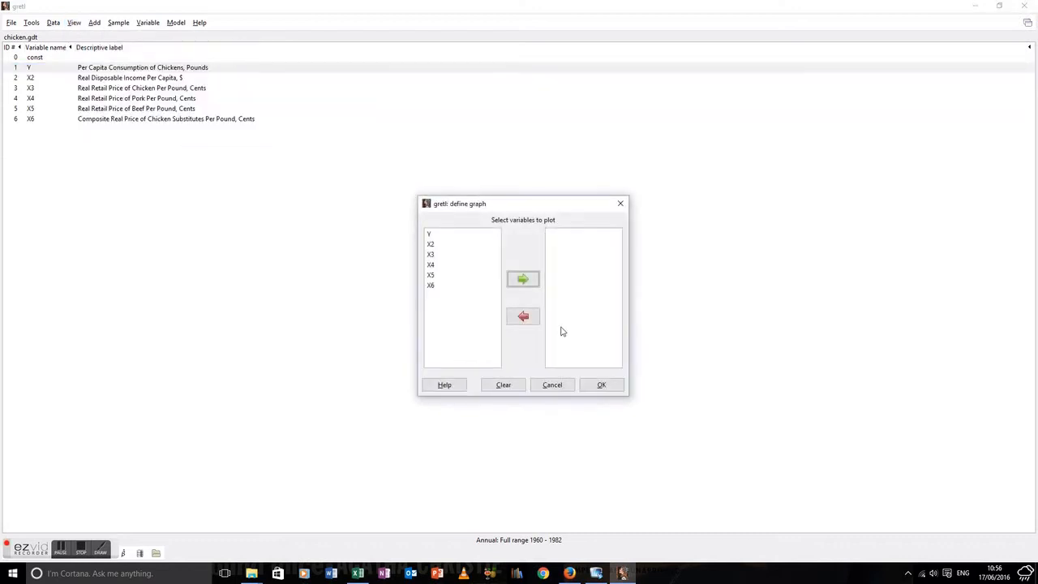
pyautogui.click(522, 279)
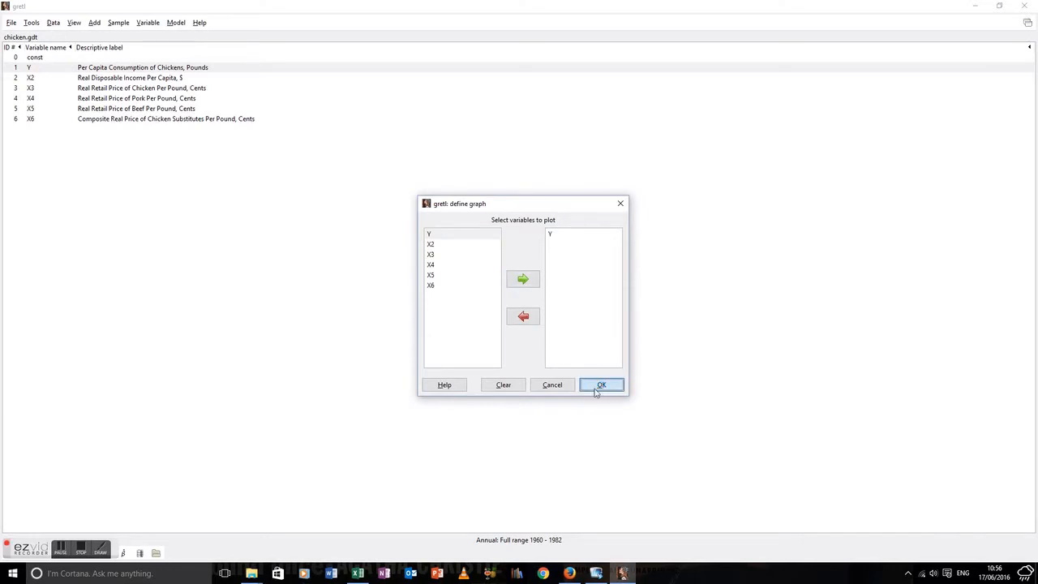
pyautogui.click(599, 385)
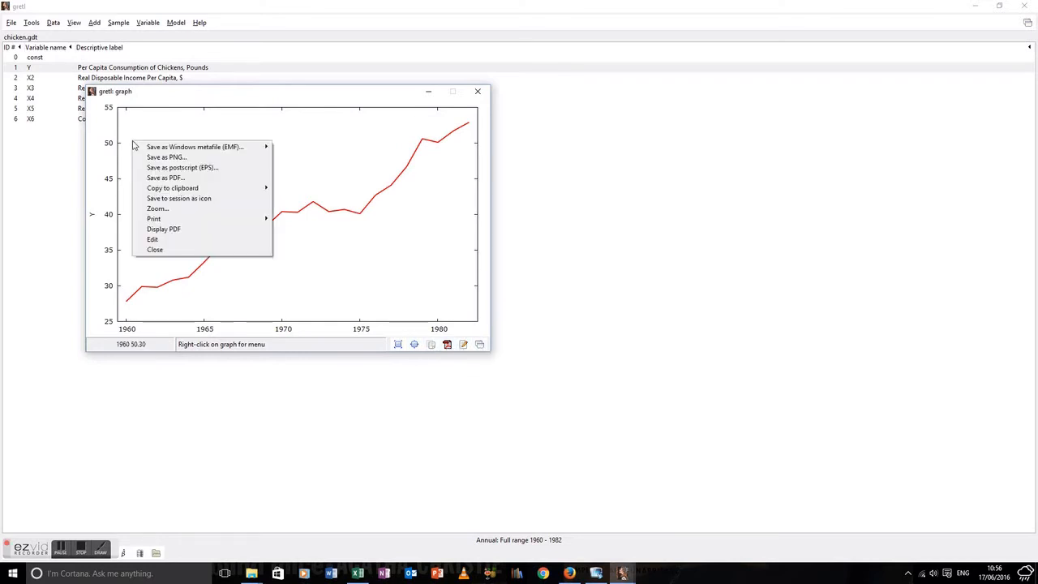
pyautogui.moveTo(195, 146)
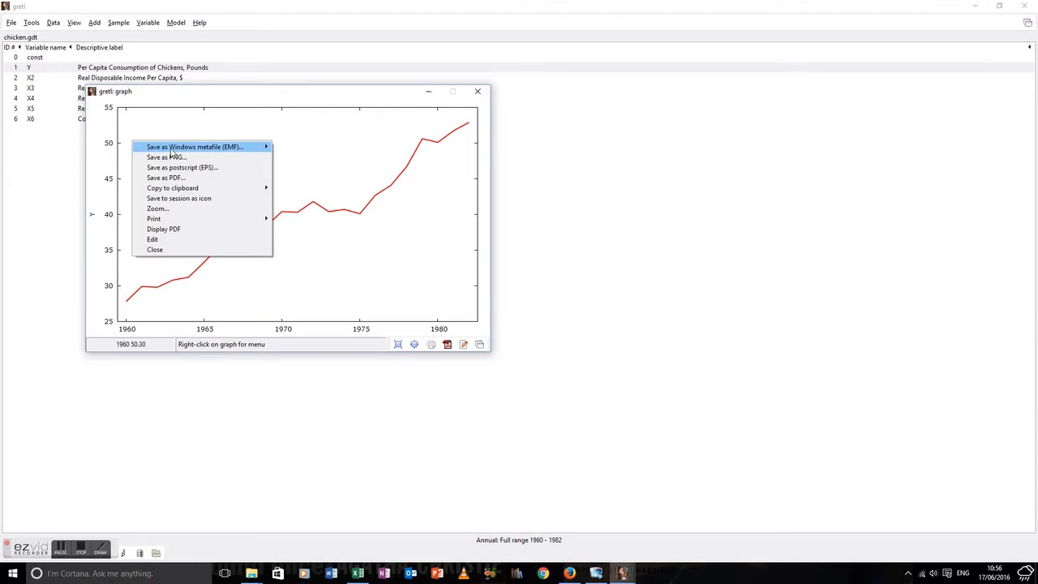
pyautogui.moveTo(175, 156)
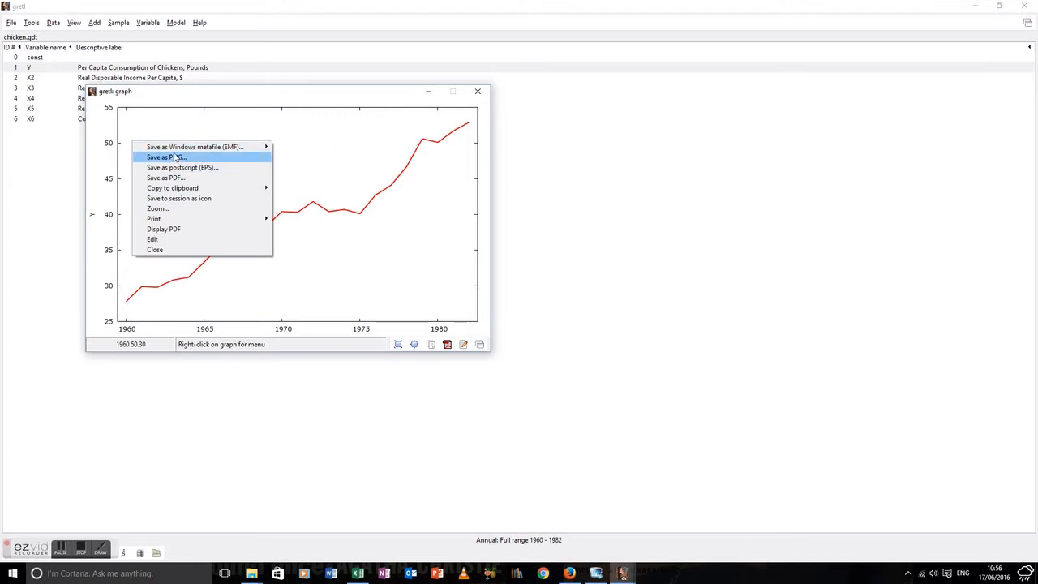
pyautogui.moveTo(194, 146)
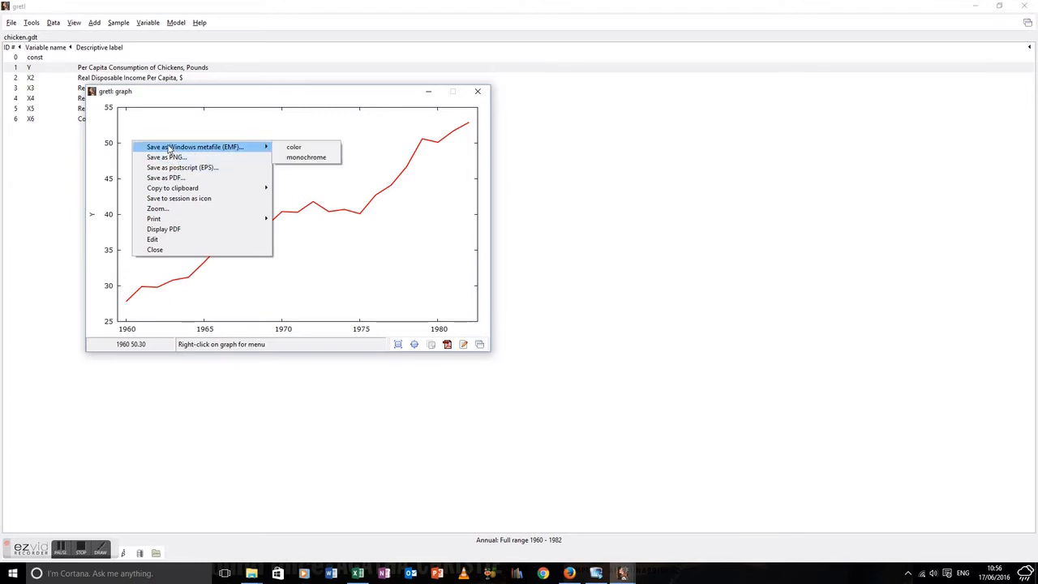
pyautogui.moveTo(172, 188)
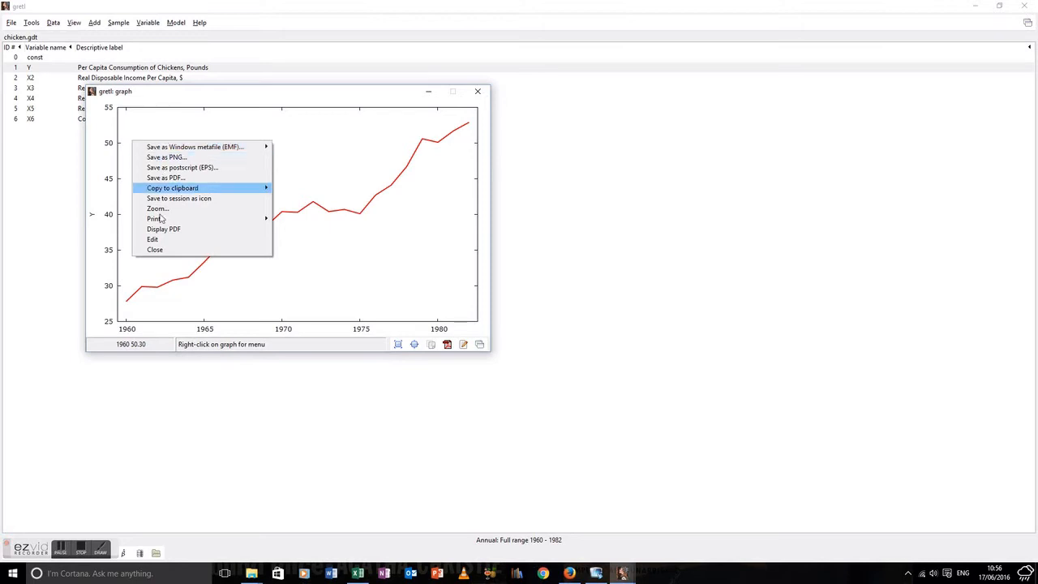
pyautogui.moveTo(138, 289)
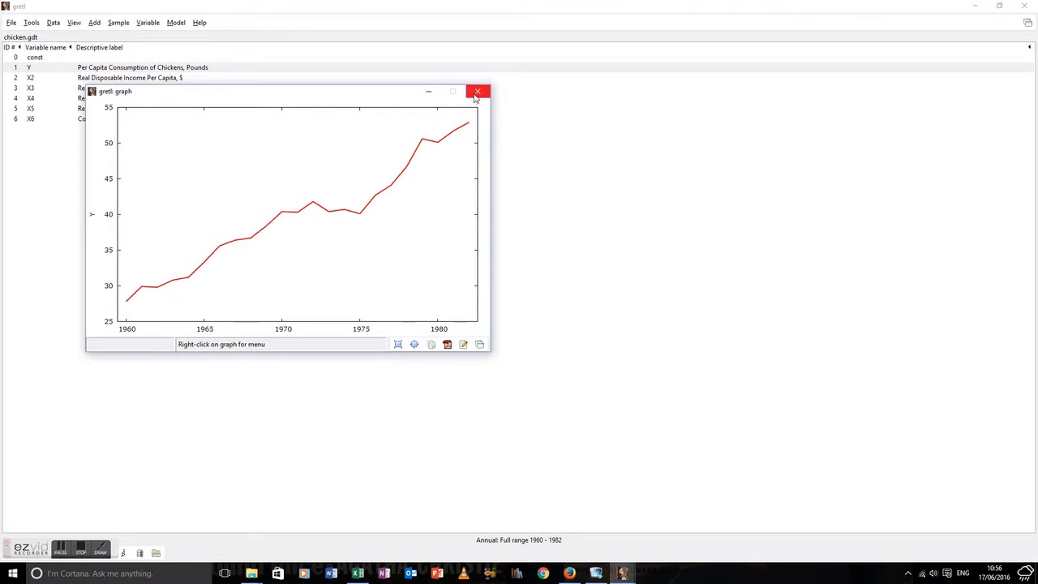
# Replace the Y graph with a time series of X2 and Y on separate left and right axes
pyautogui.click(482, 89)
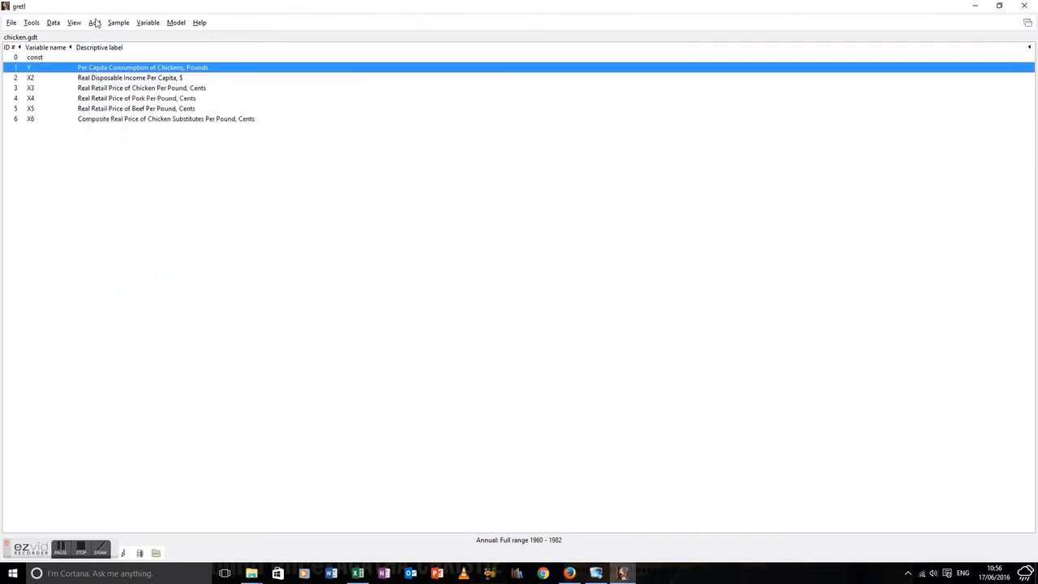
pyautogui.click(72, 23)
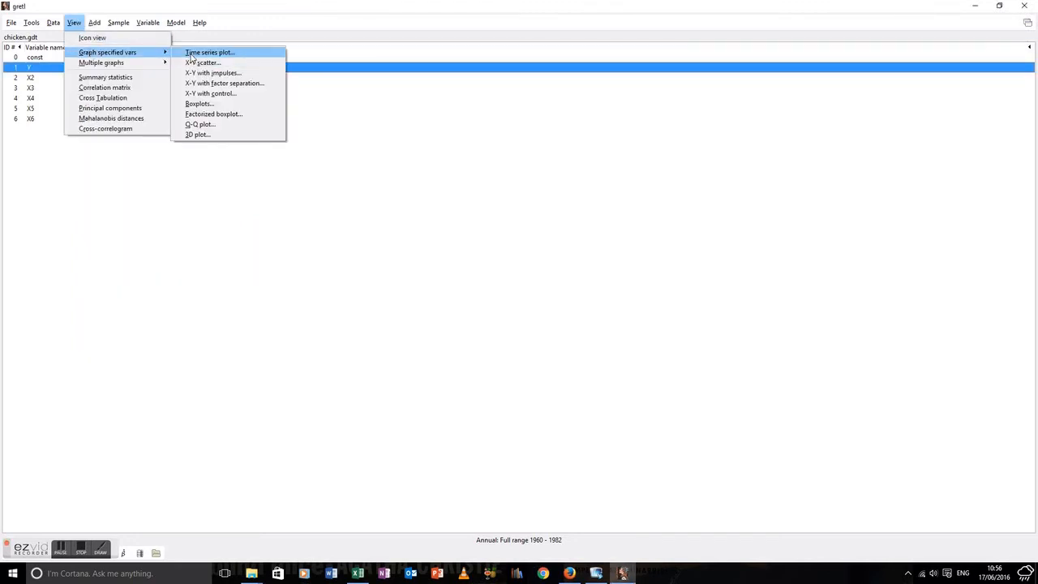
pyautogui.click(214, 52)
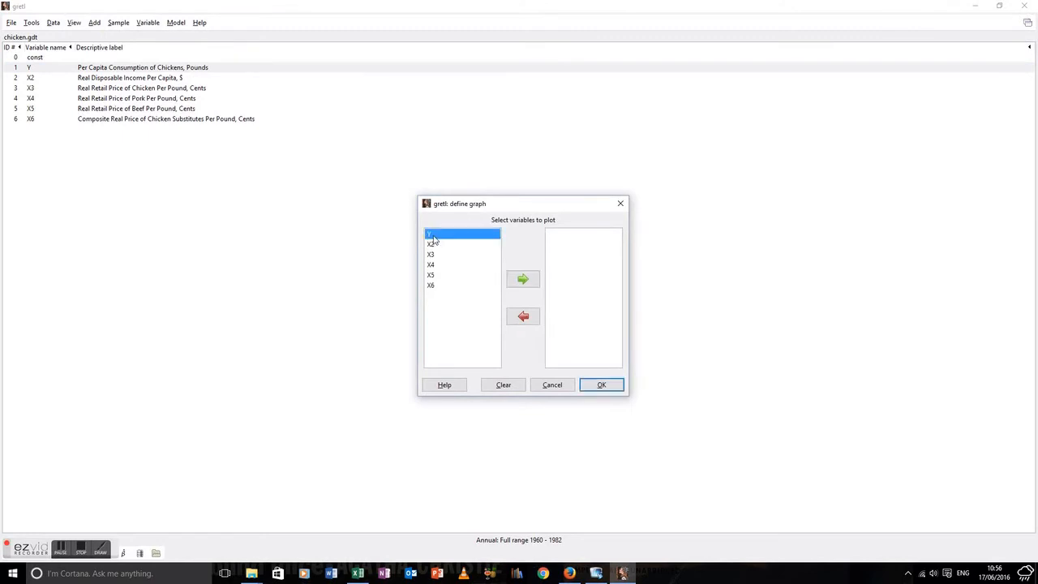
pyautogui.click(522, 278)
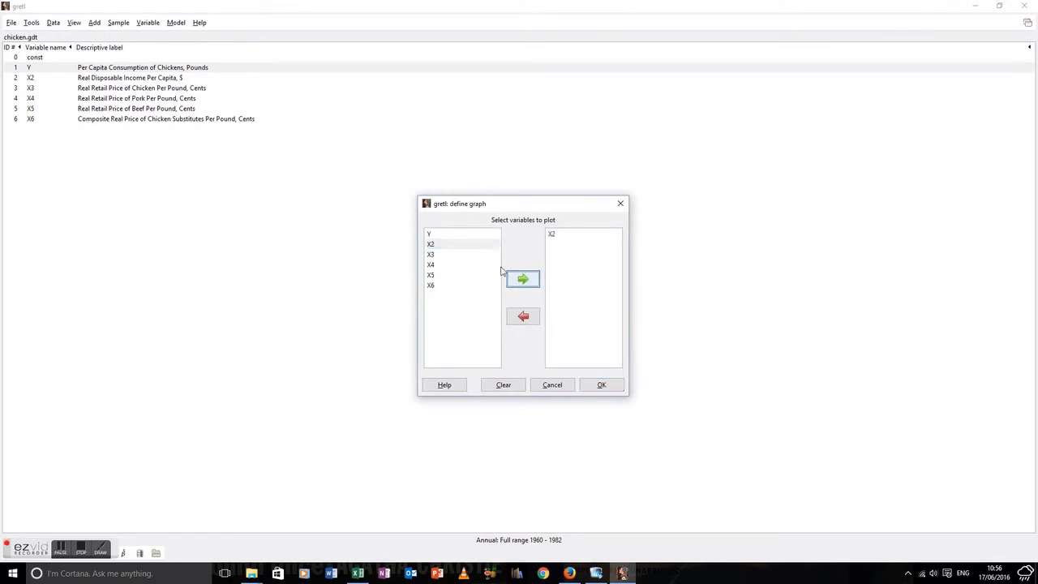
pyautogui.click(522, 279)
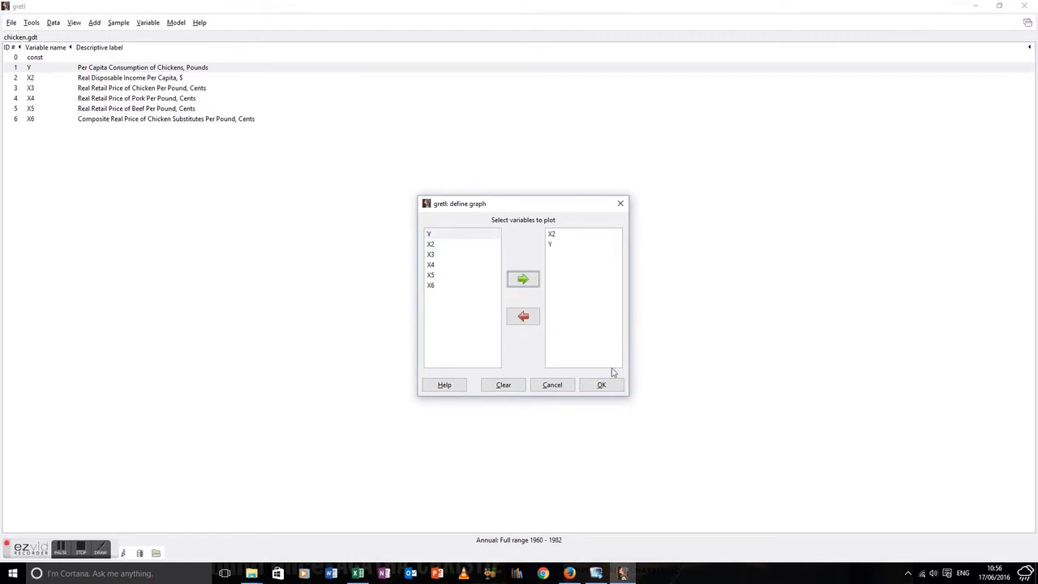
pyautogui.click(609, 384)
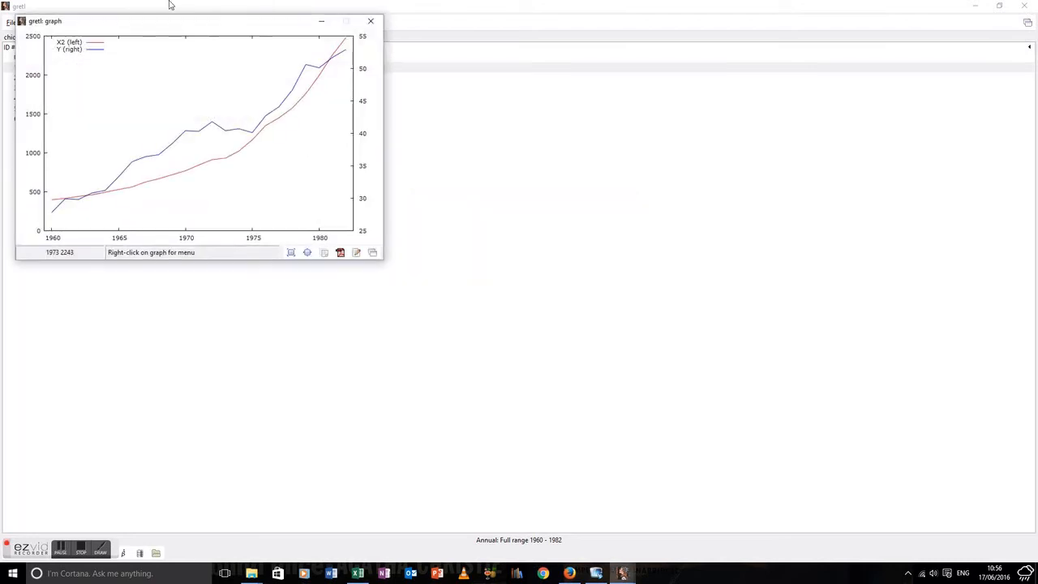
pyautogui.click(369, 21)
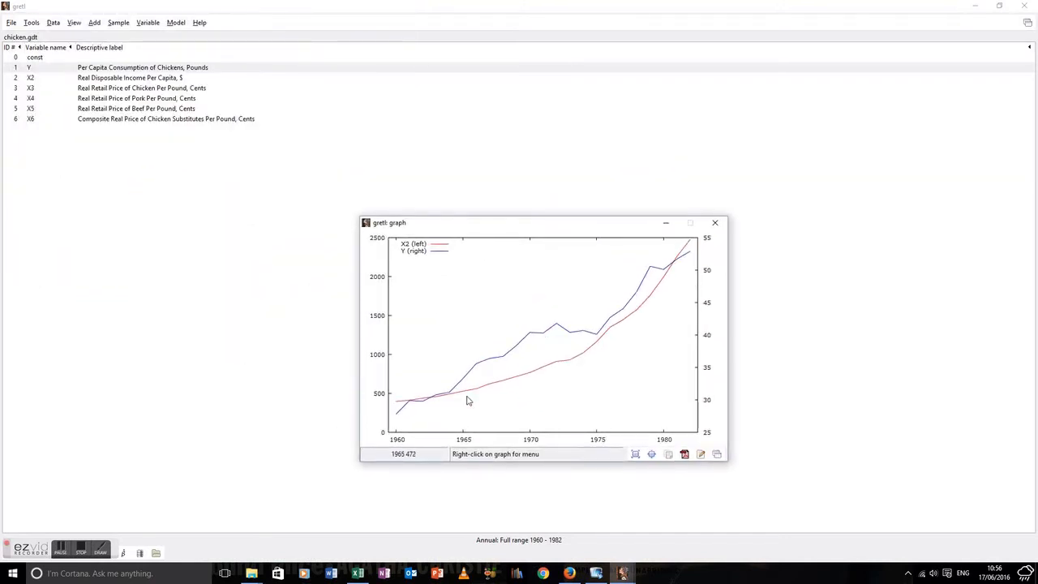
pyautogui.moveTo(448, 476)
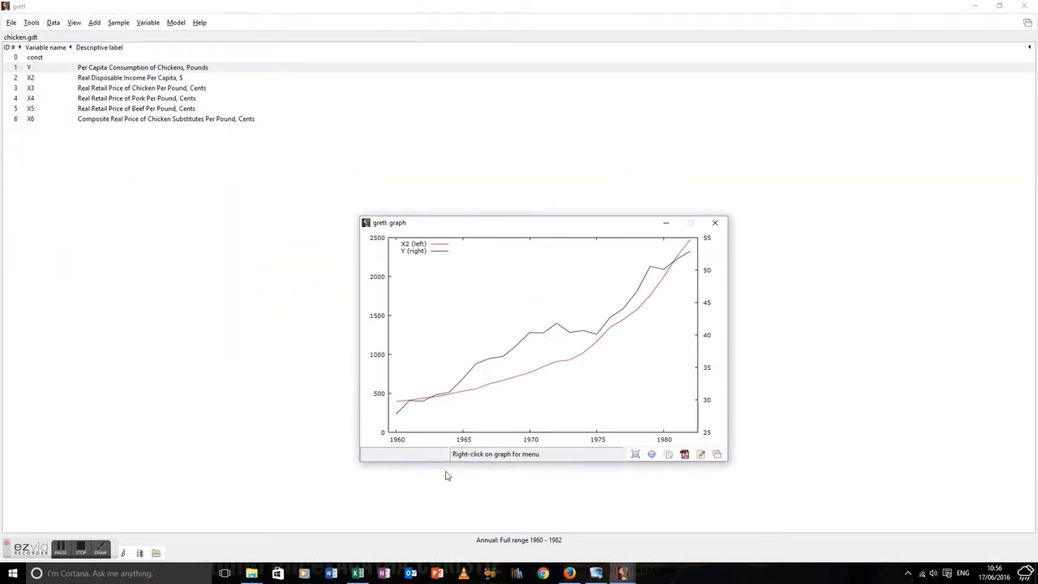
pyautogui.moveTo(623, 324)
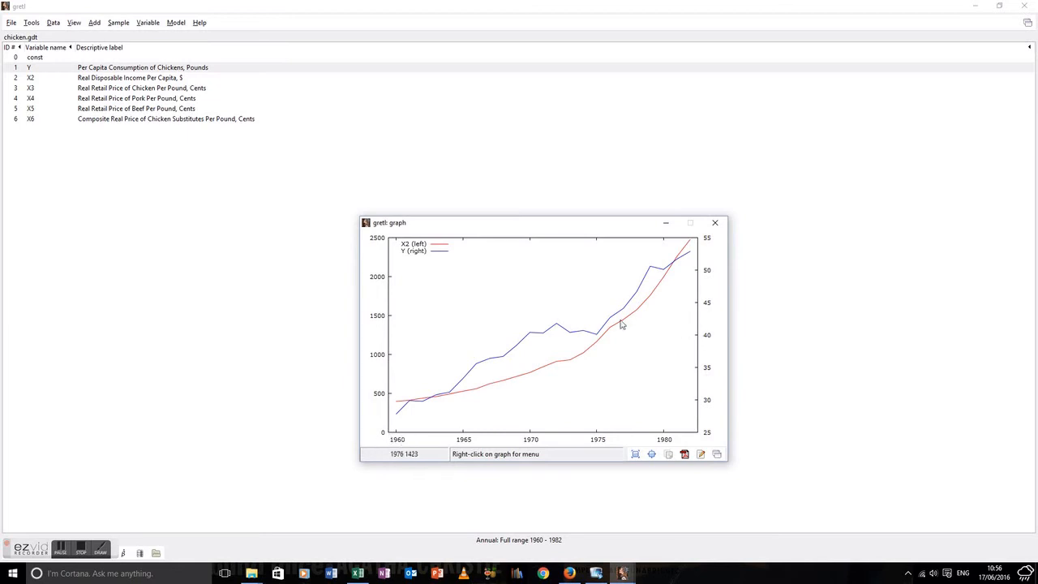
pyautogui.moveTo(638, 331)
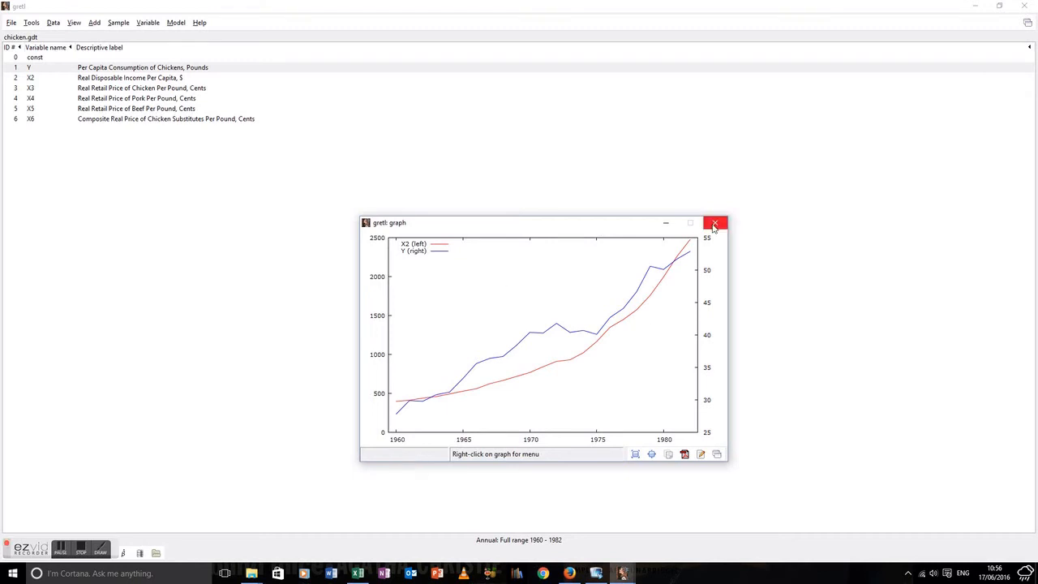
# Close the dual-axis graph and start a Multiple graphs X-Y scatters set
pyautogui.click(710, 224)
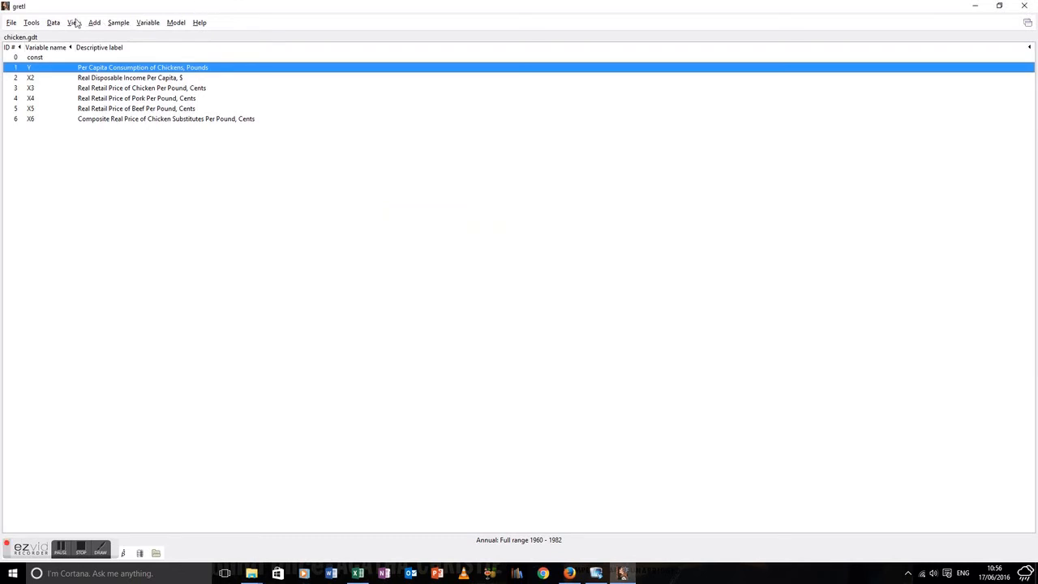
pyautogui.click(77, 23)
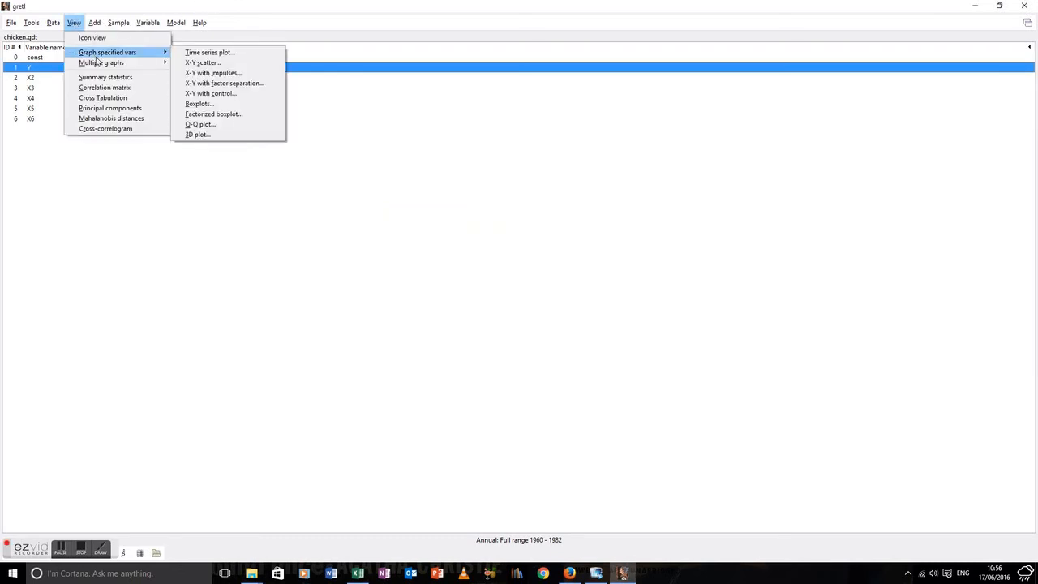
pyautogui.moveTo(100, 63)
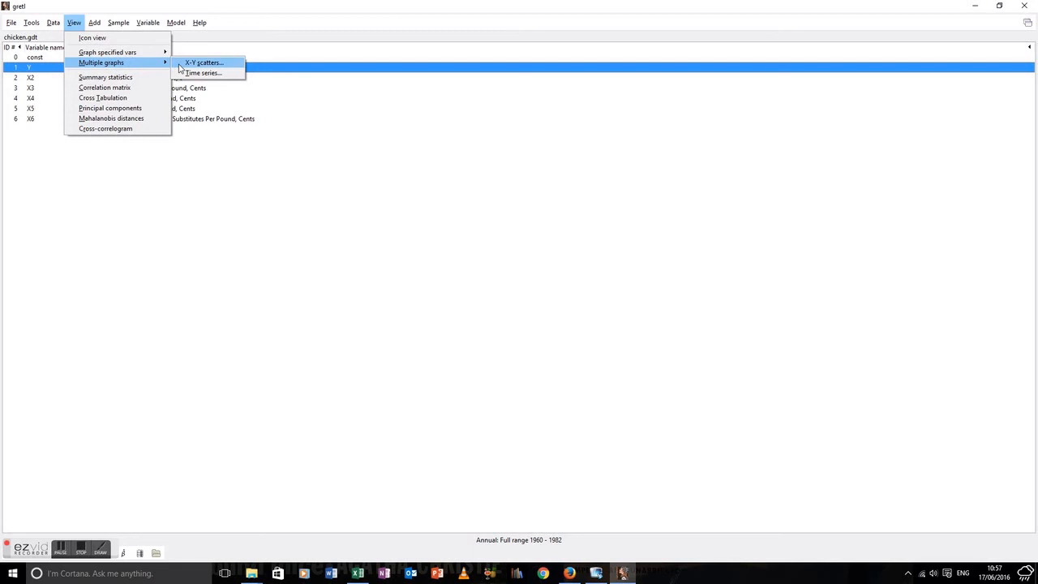
pyautogui.click(212, 62)
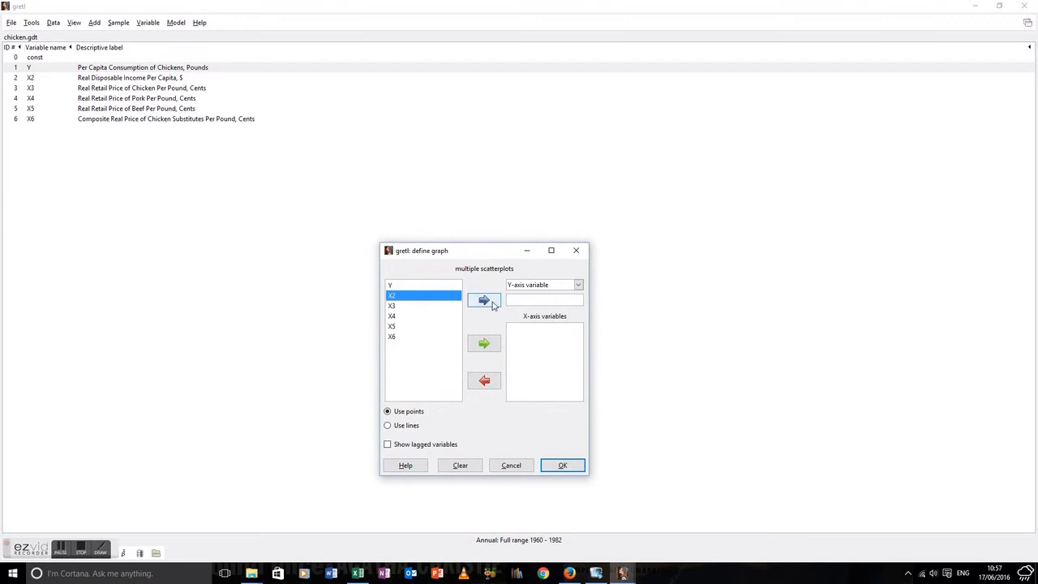
pyautogui.moveTo(399, 317)
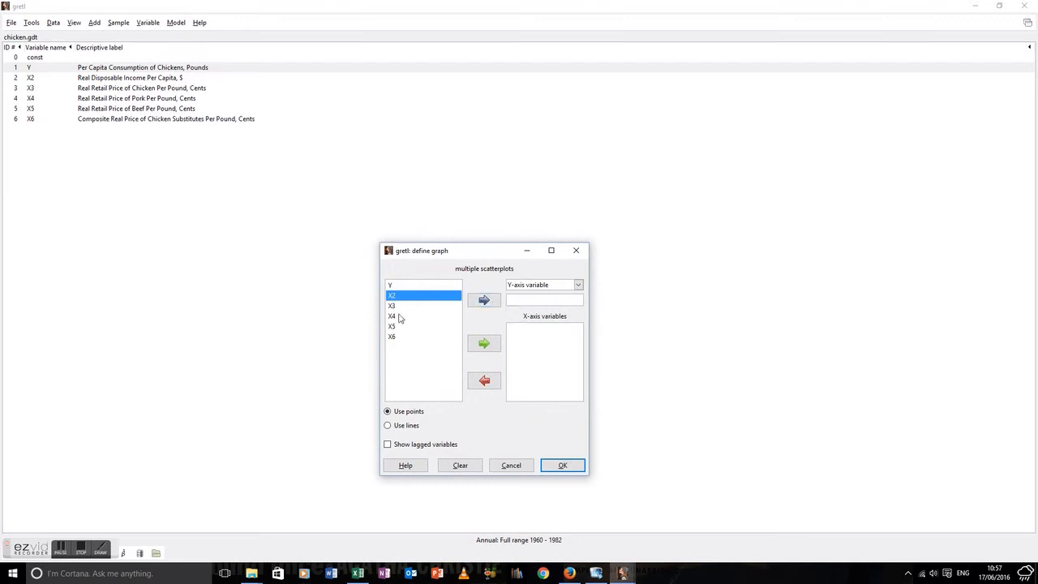
# Set X3 as the Y-axis variable with X2, X4 and X5 as X-axis variables
pyautogui.click(392, 305)
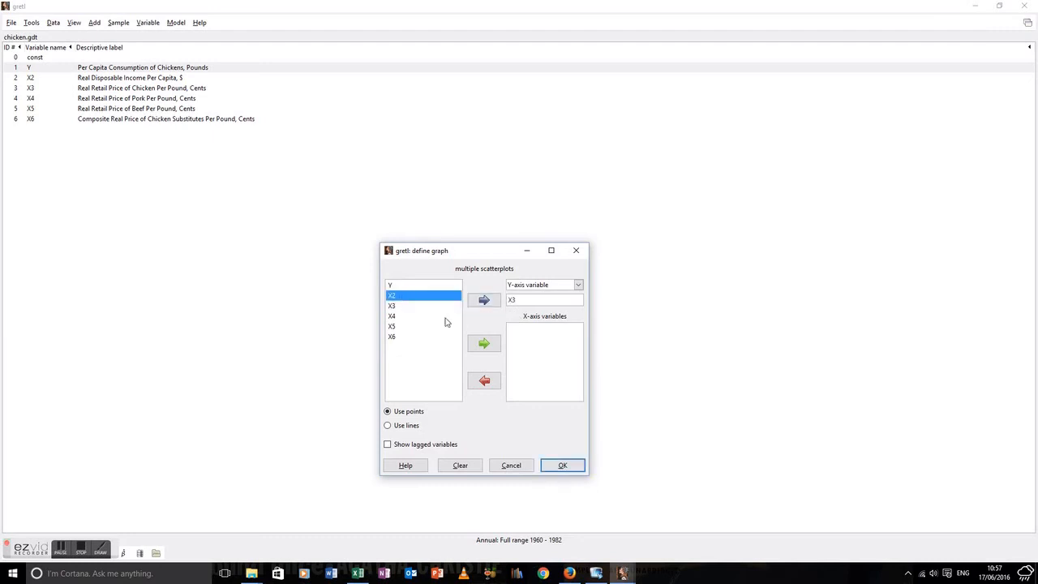
pyautogui.click(483, 343)
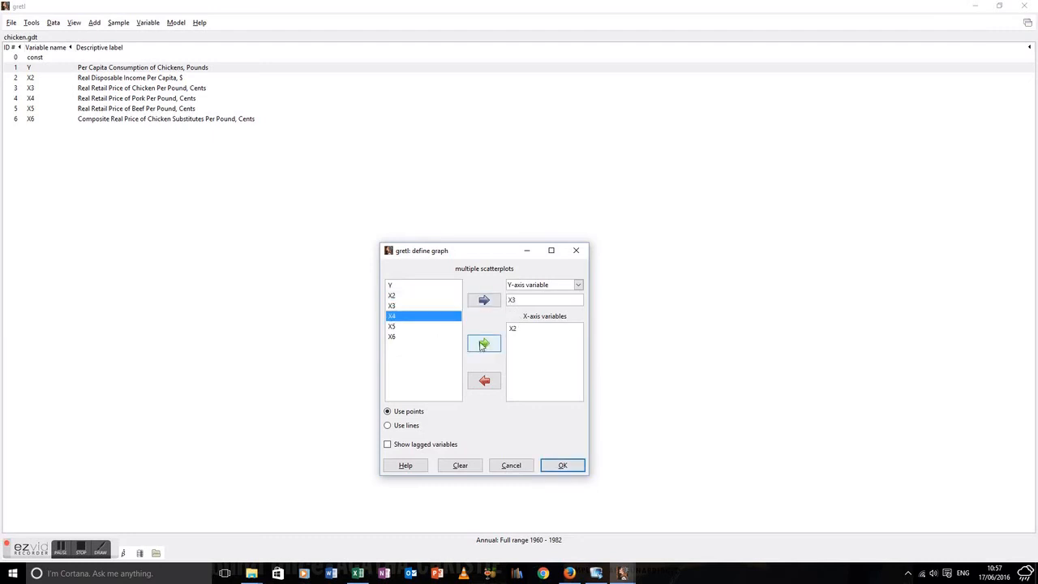
pyautogui.click(483, 344)
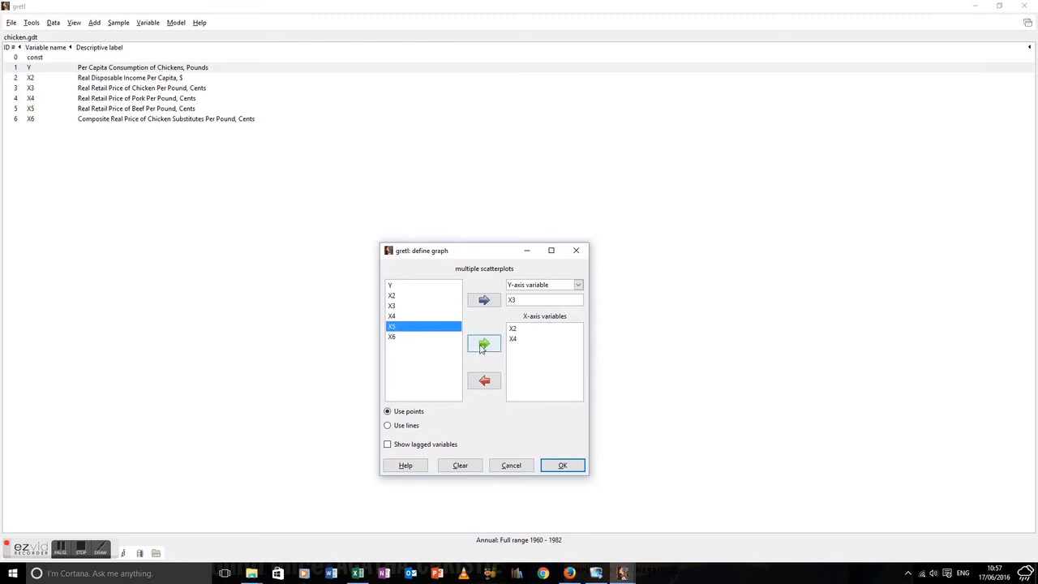
pyautogui.click(561, 464)
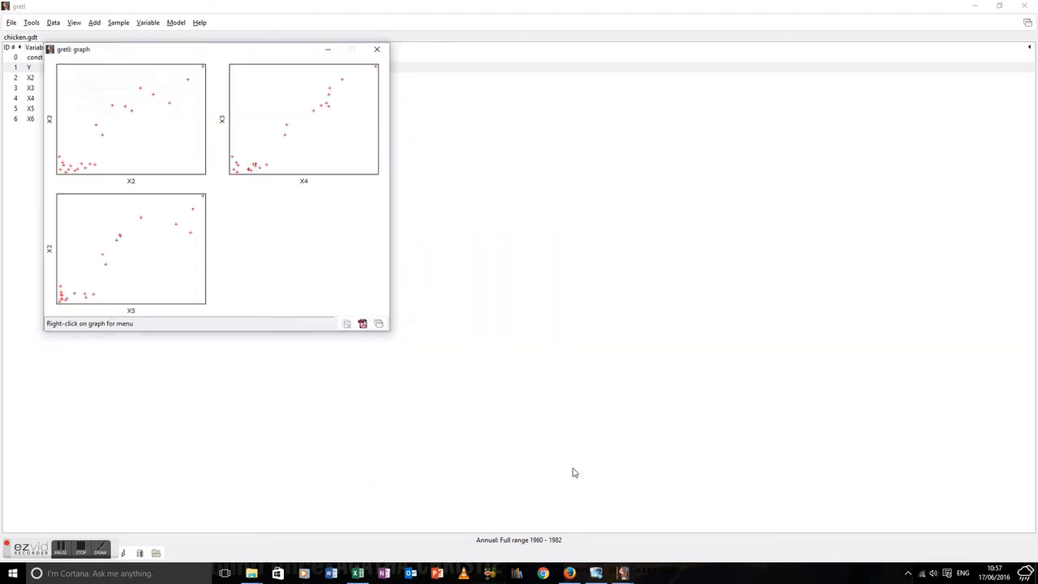
pyautogui.moveTo(193, 47)
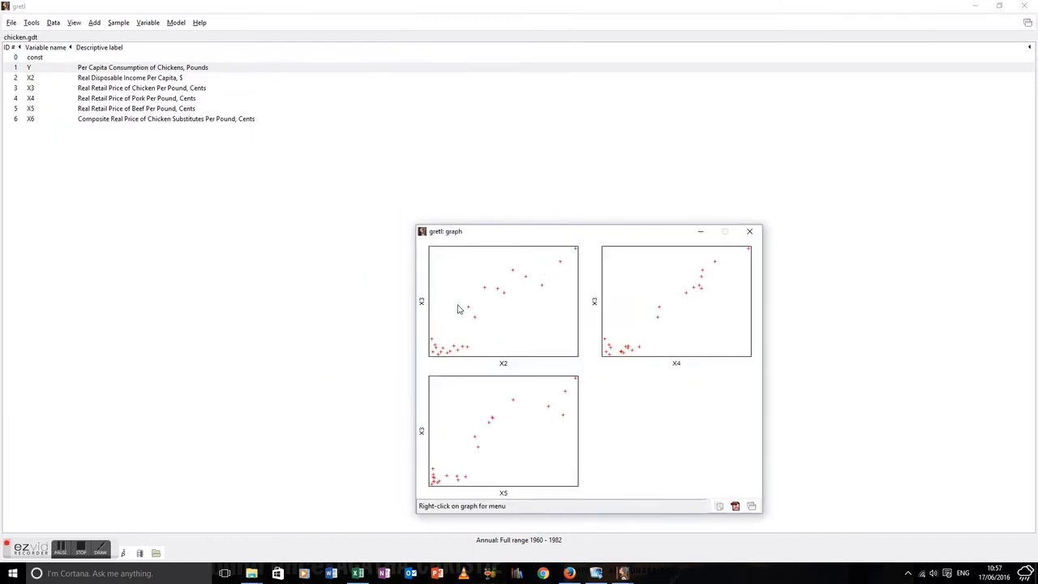
pyautogui.moveTo(493, 467)
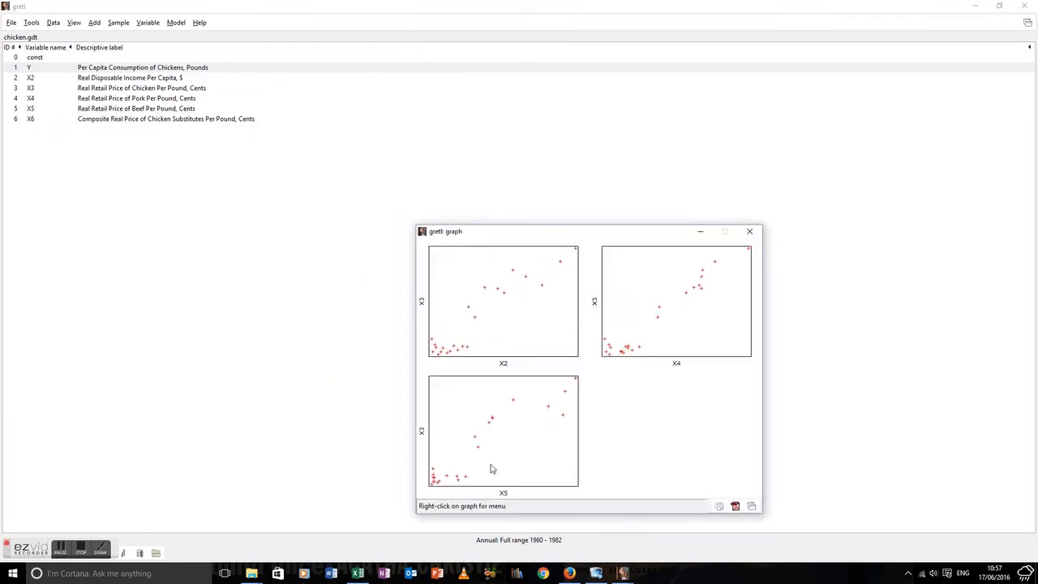
pyautogui.moveTo(519, 441)
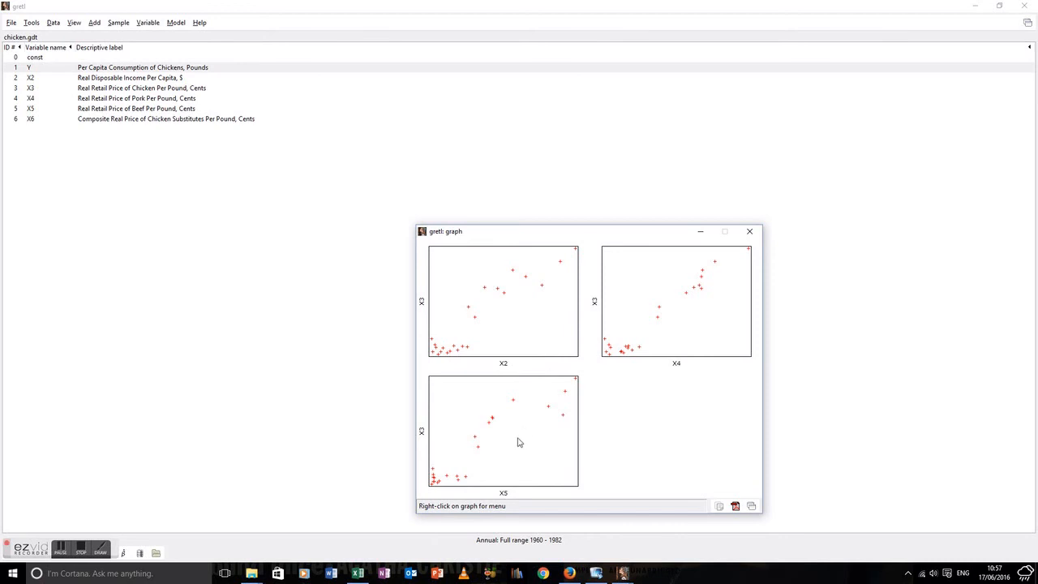
pyautogui.moveTo(514, 428)
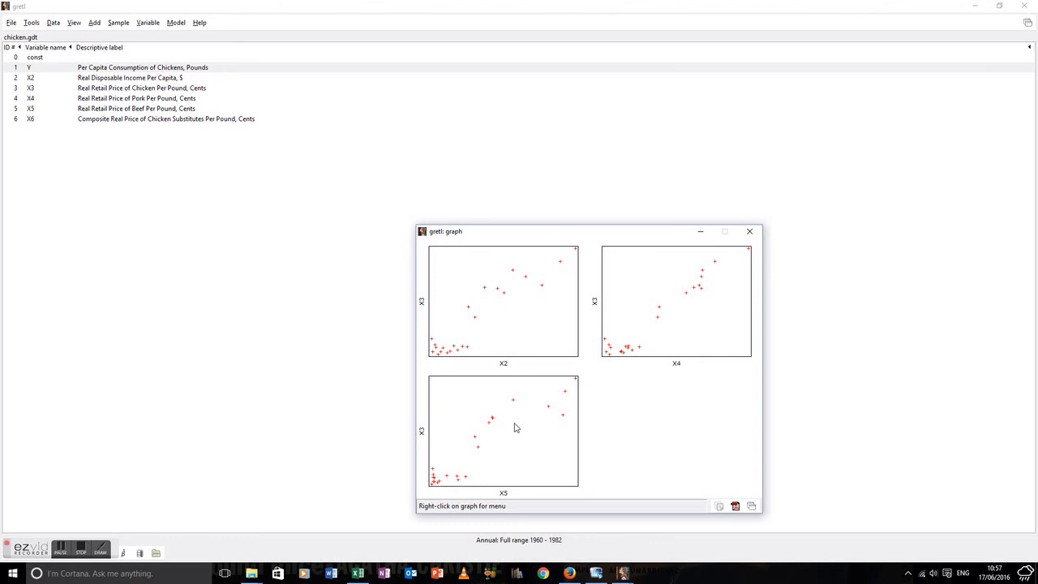
pyautogui.moveTo(467, 230)
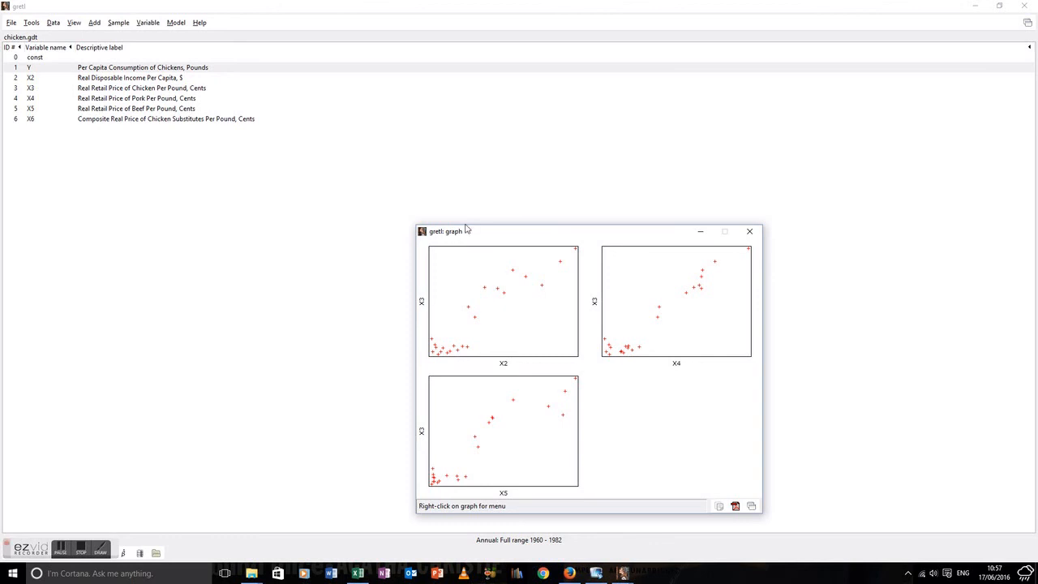
pyautogui.moveTo(700, 295)
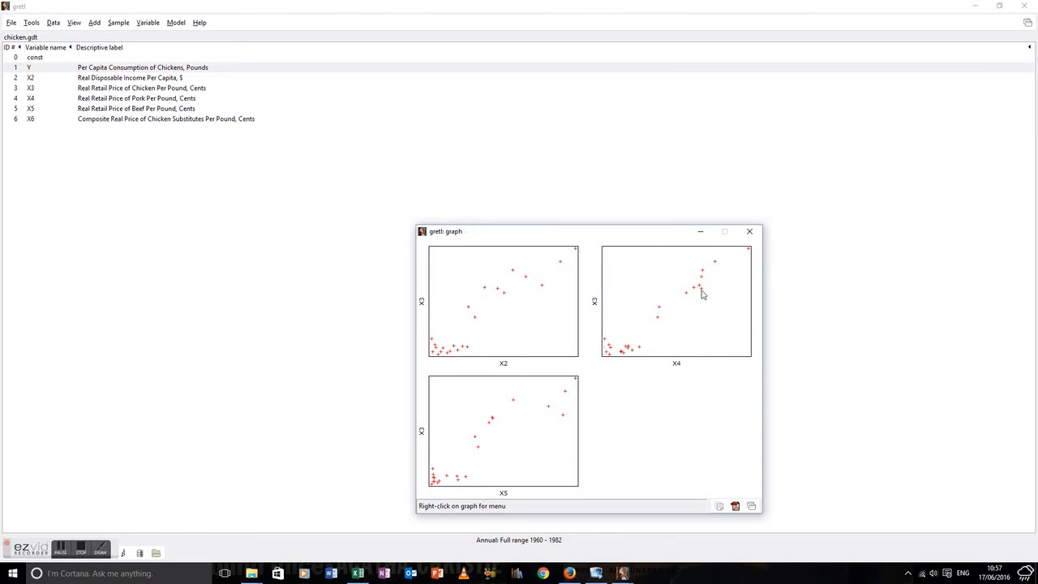
pyautogui.moveTo(571, 392)
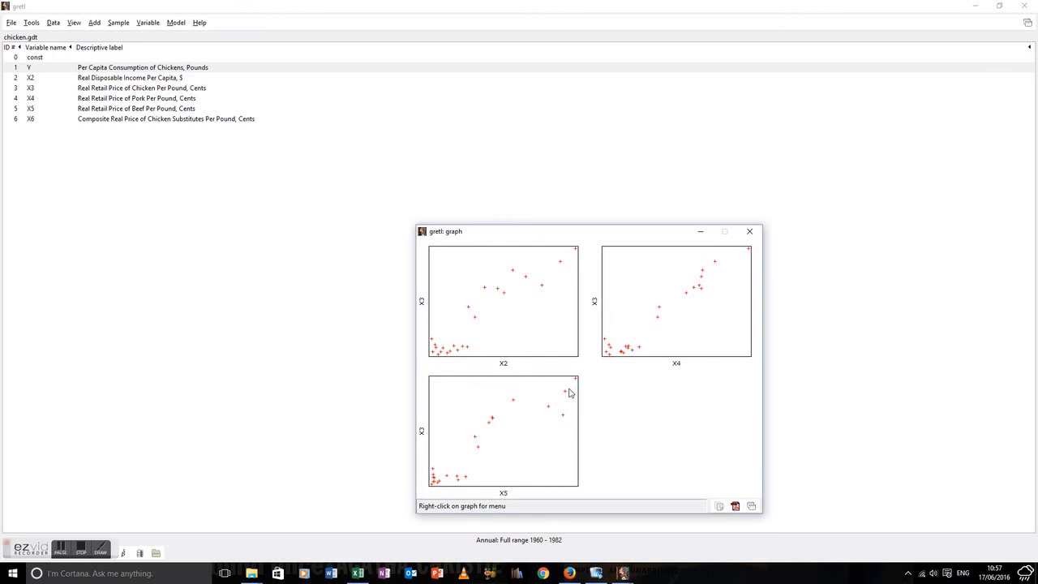
pyautogui.moveTo(561, 389)
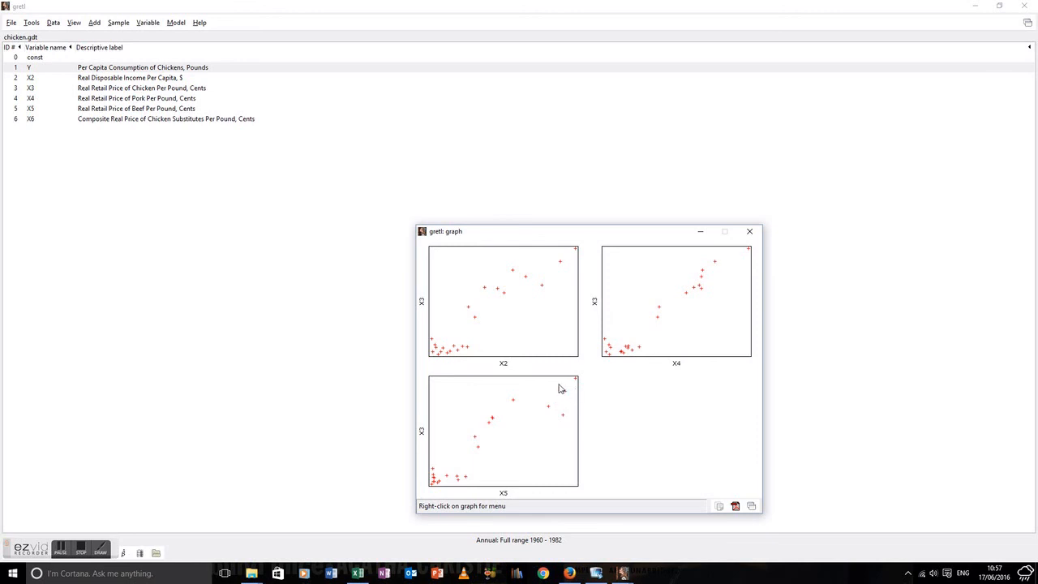
pyautogui.moveTo(752, 241)
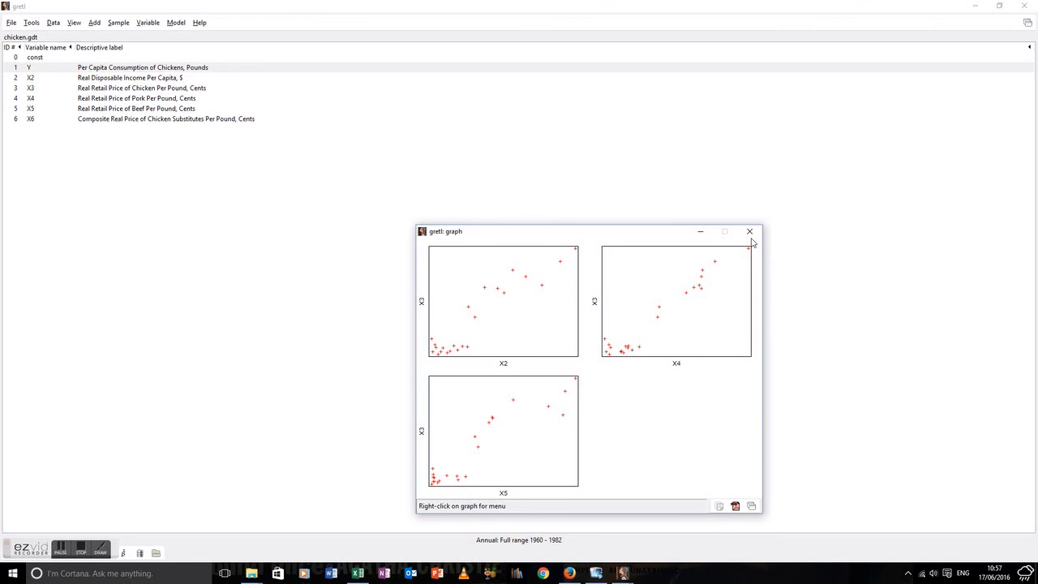